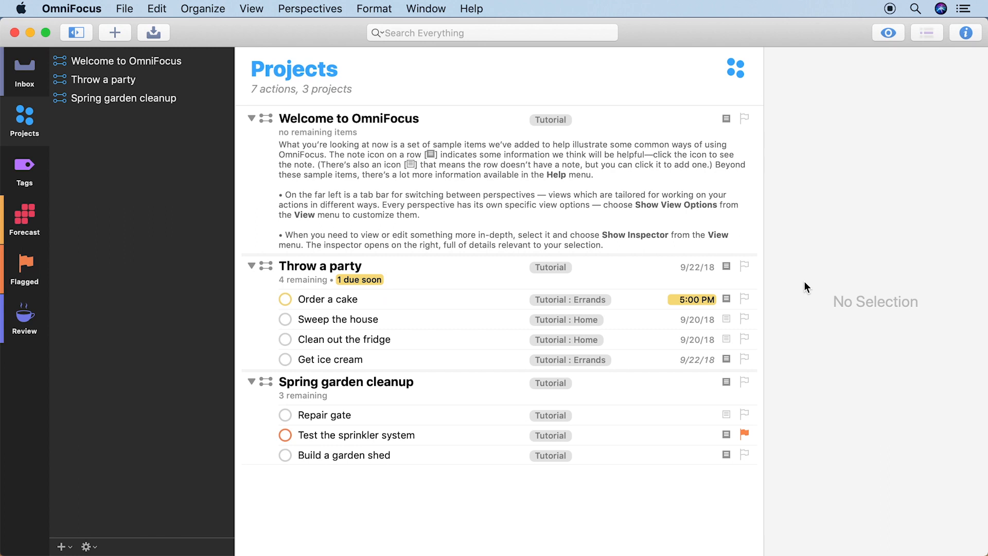
mouse_move(729, 306)
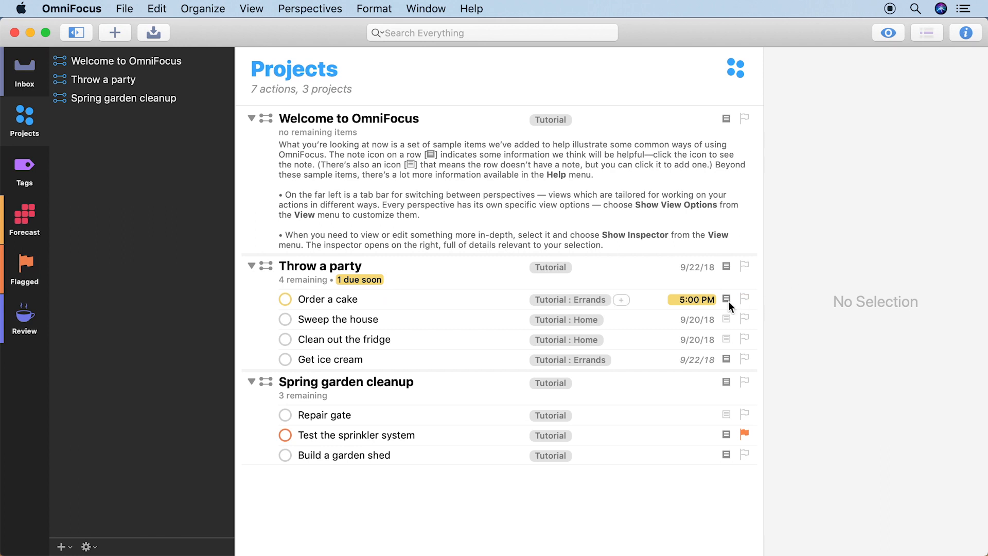
- Delete the three sample tutorial projects and switch to the empty Inbox
click(726, 300)
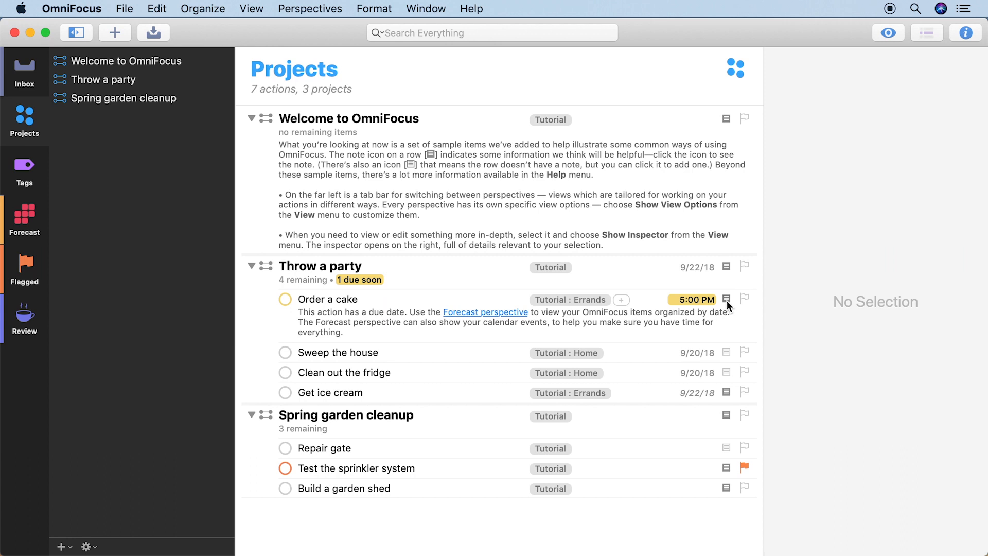
click(124, 99)
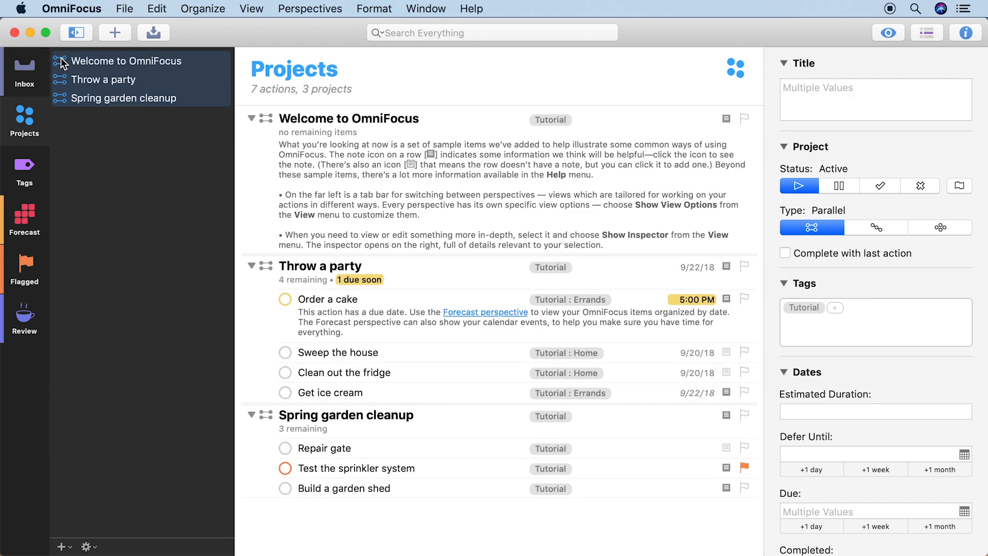
click(23, 64)
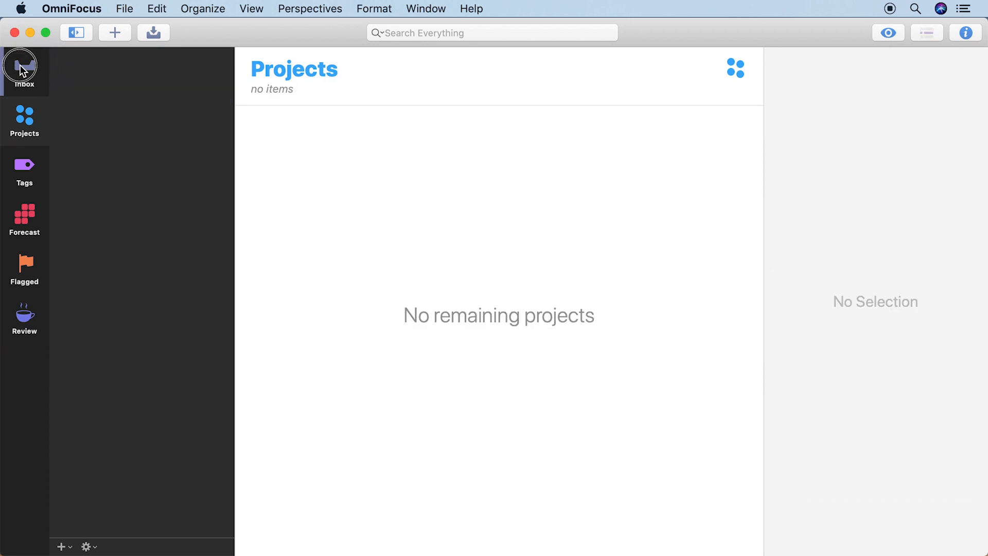
click(24, 63)
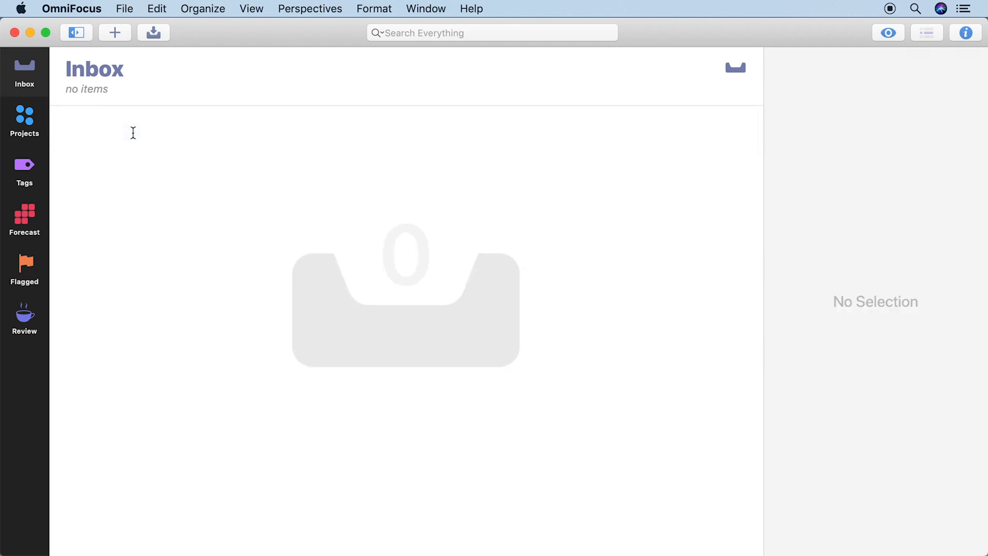
- Add six inbox tasks, from 'Export Tate proposal' to picking up a bow tie
click(115, 32)
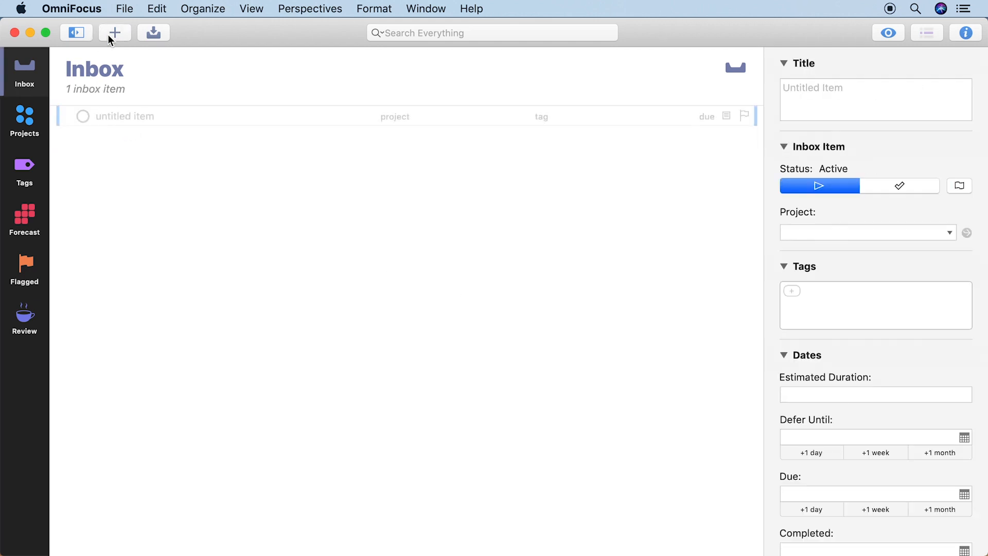
text(Export Tate proposal for presentation)
text(Pick up a bow tie for Pixel)
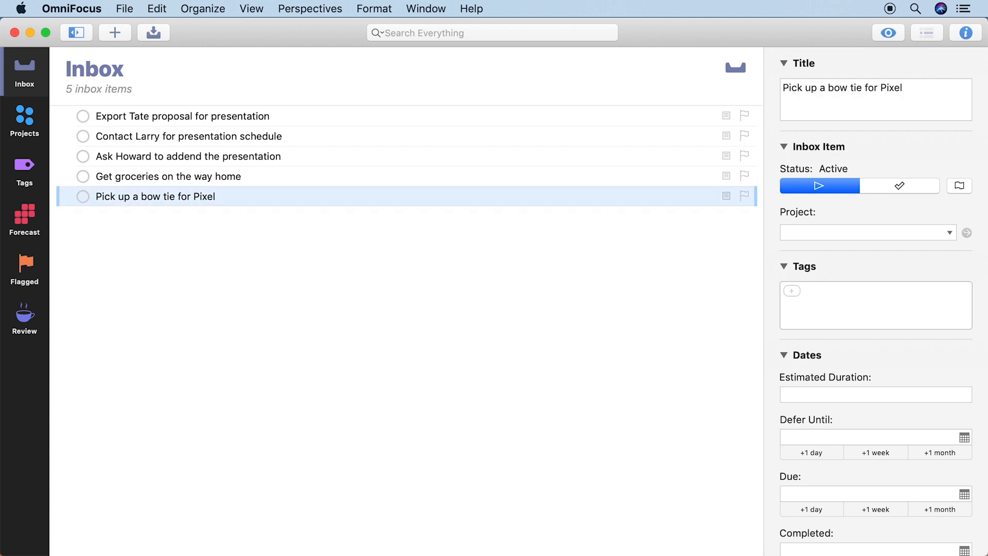
click(115, 32)
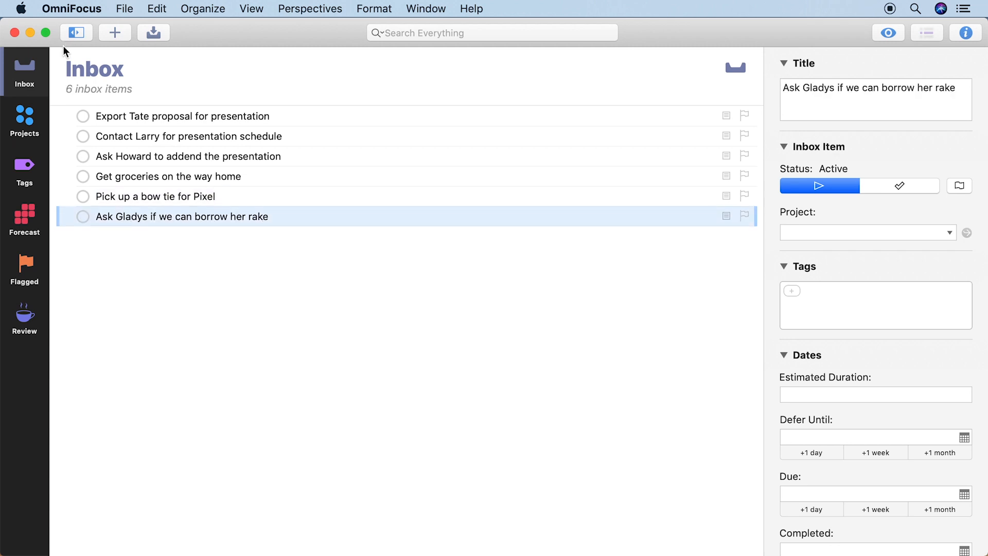
click(183, 115)
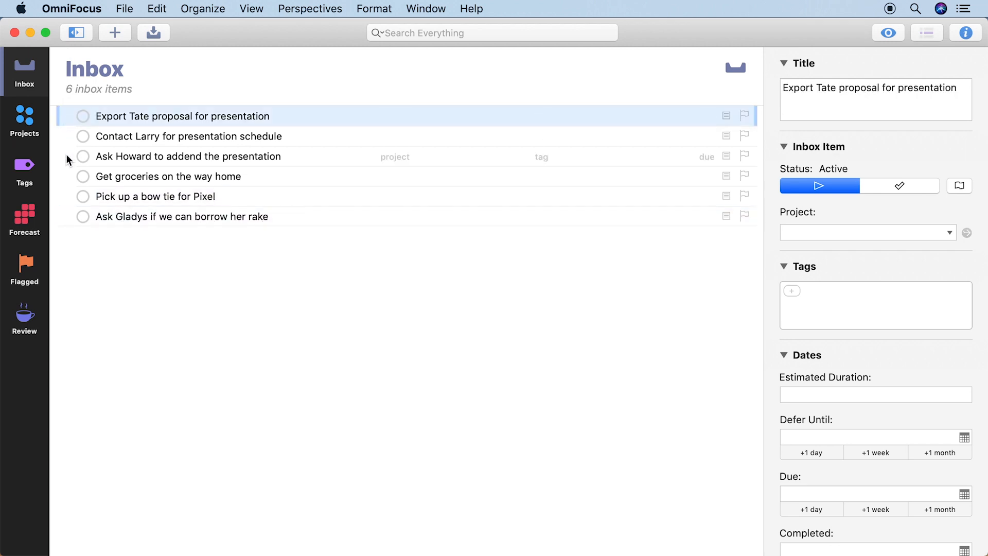
- Assign the three presentation tasks to a new Tate Proposal project and return to Inbox
click(187, 156)
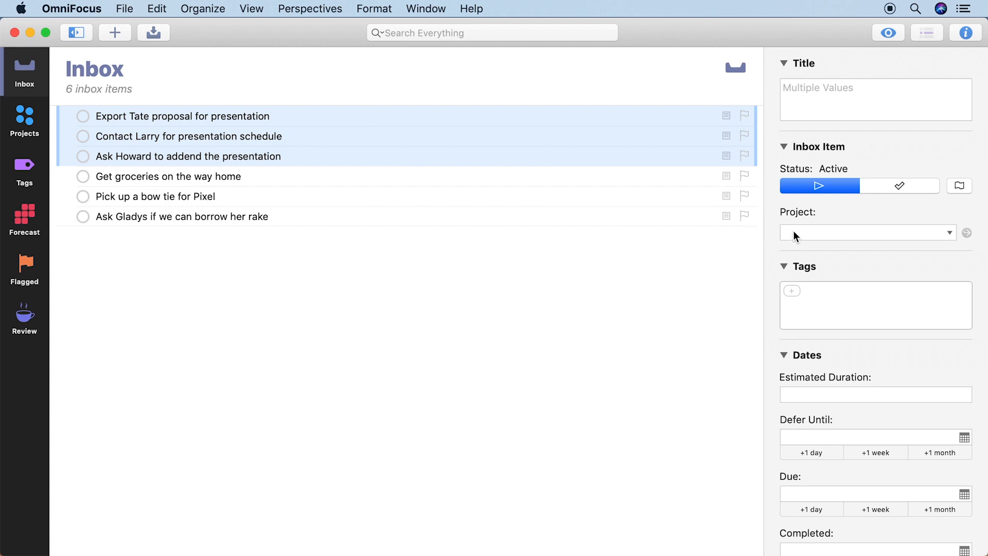
text(Tate Proposal)
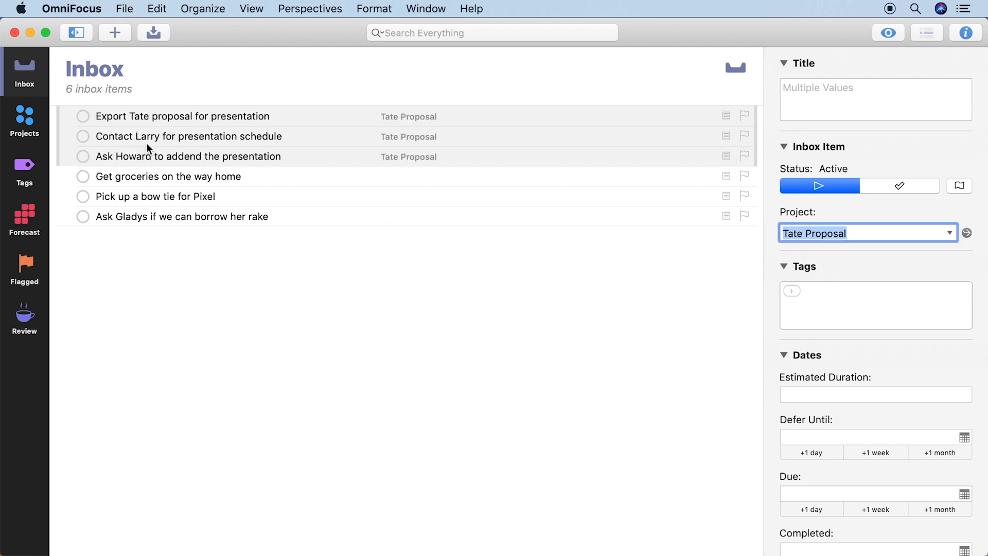
click(25, 116)
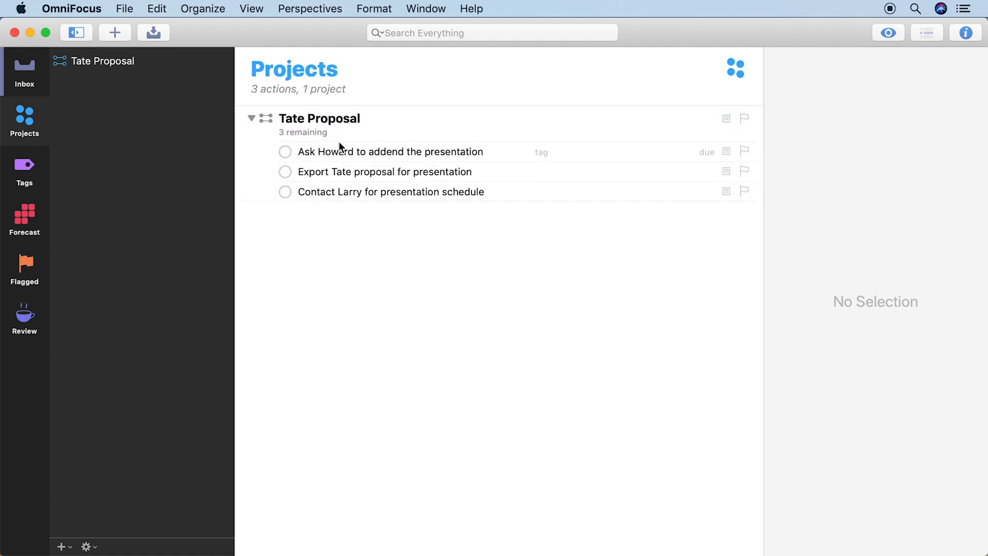
click(24, 67)
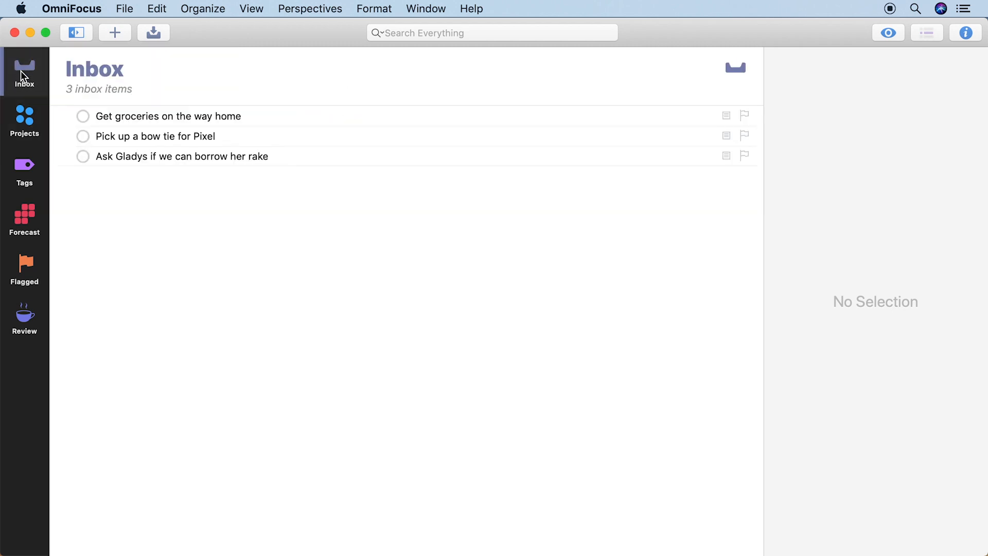
- Flag the bow tie task, set it due tomorrow, and tag it Pets, Errands, Party, Low Energy
click(156, 136)
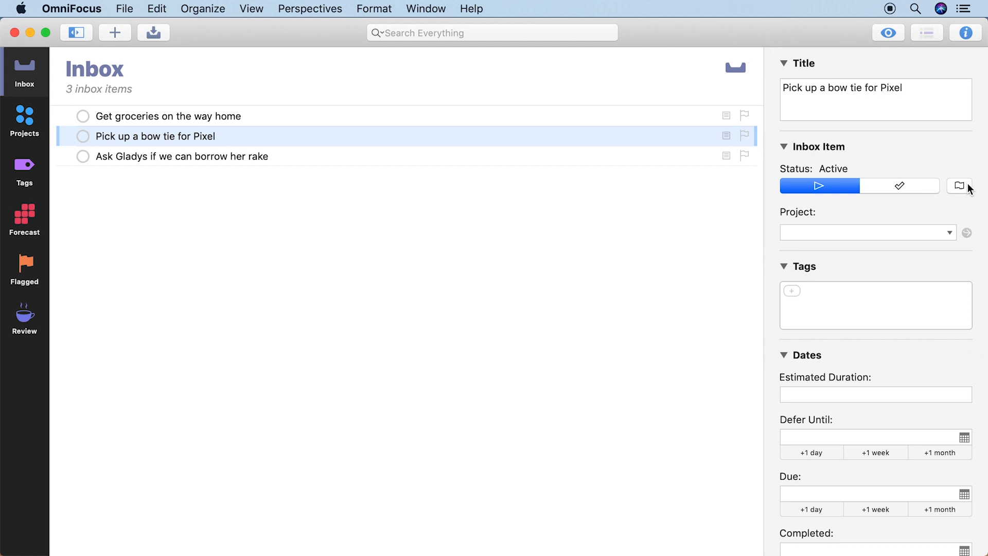
click(958, 186)
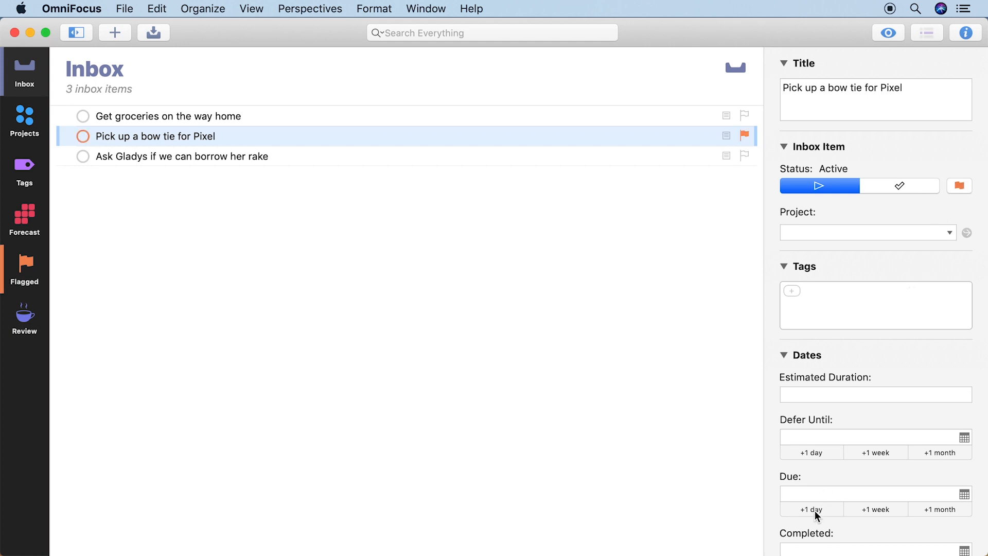
click(810, 509)
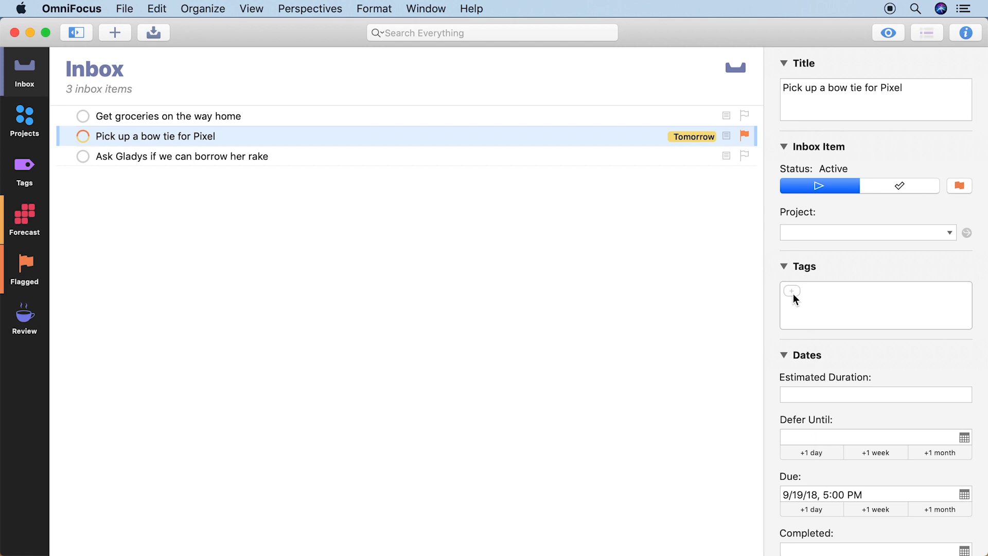
text(Pets)
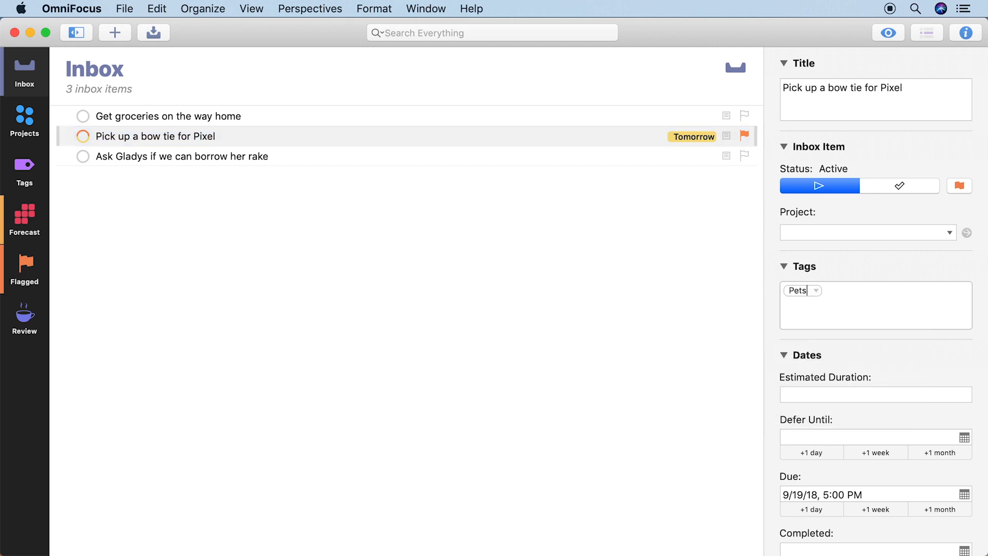
text(Errands Party)
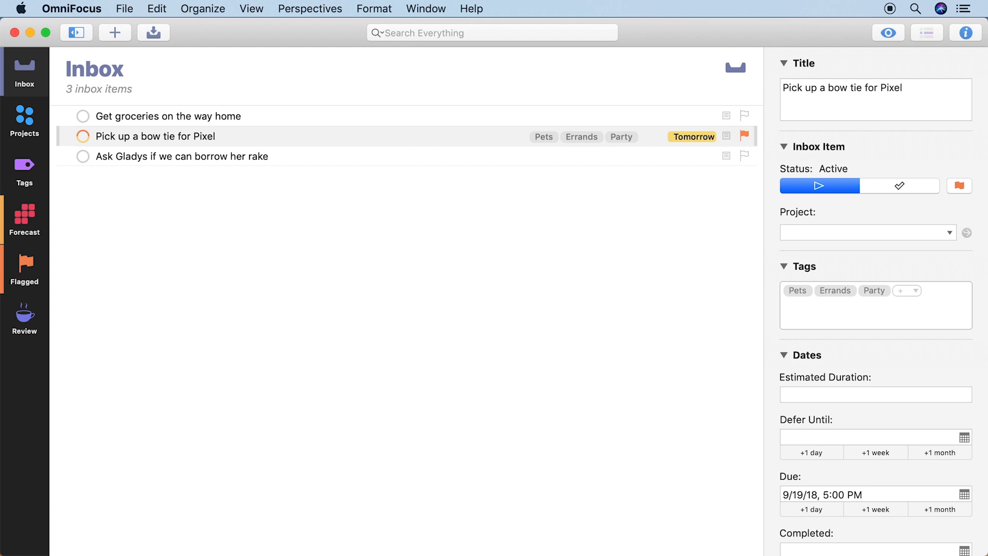
text(Low Energy)
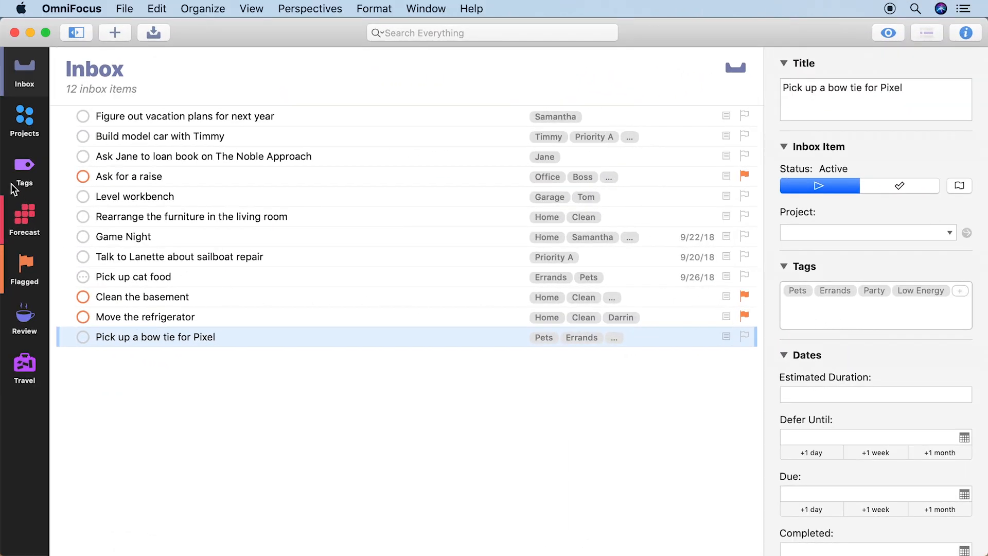
- Show the Errands tag's tasks in Tags, then switch to the Forecast perspective
click(25, 170)
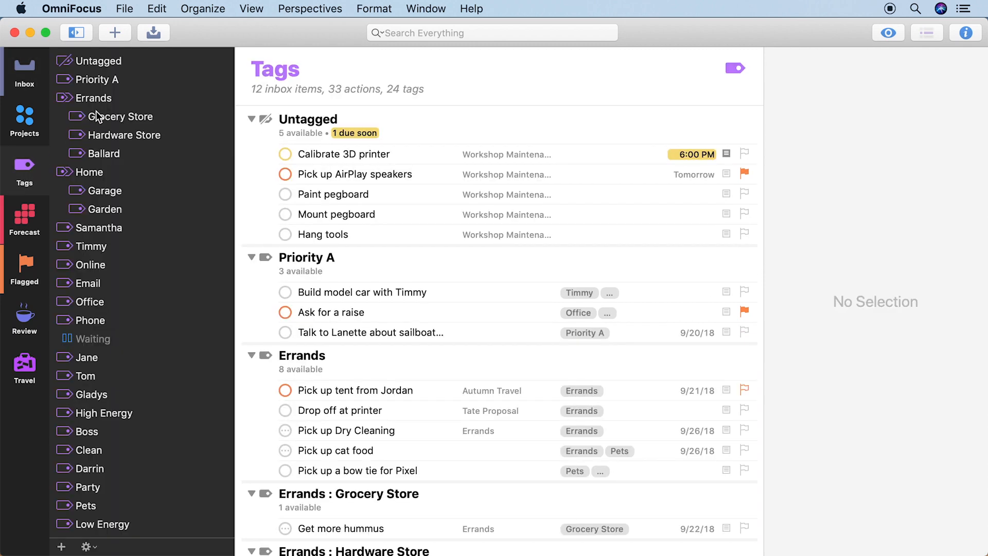
click(92, 97)
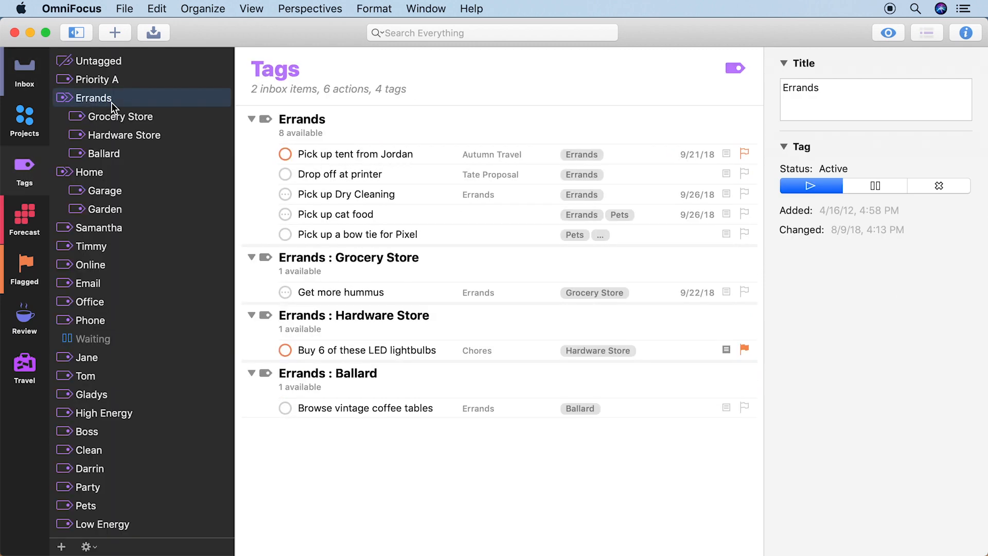
mouse_move(349, 239)
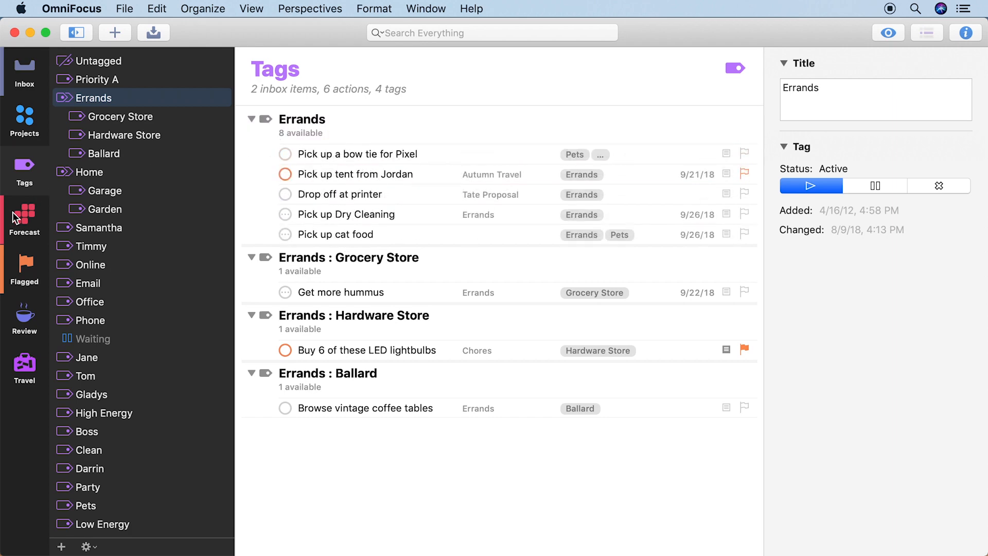
click(25, 216)
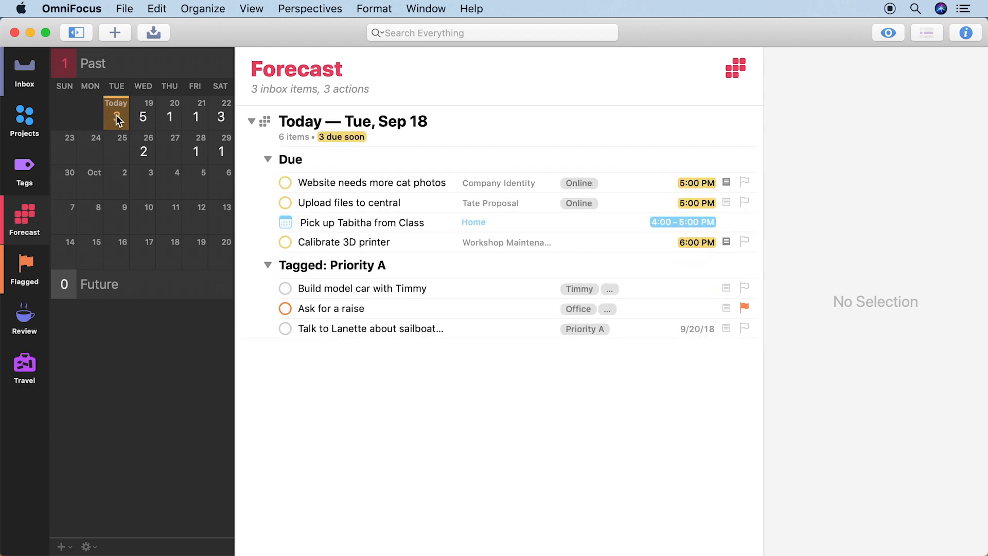
mouse_move(222, 111)
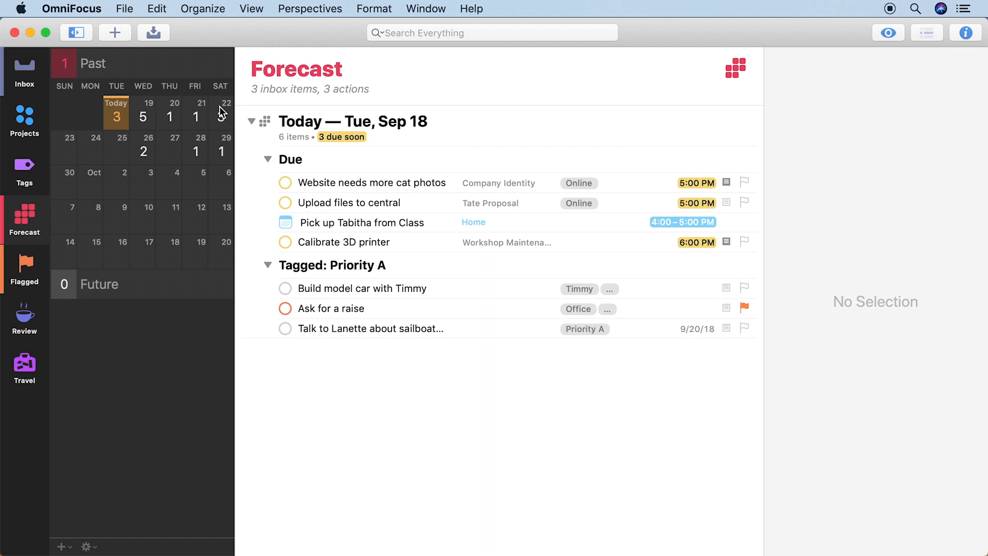
- Show Saturday, Sep 22 in Forecast and check off the Email Sharon about Proposal task
click(221, 111)
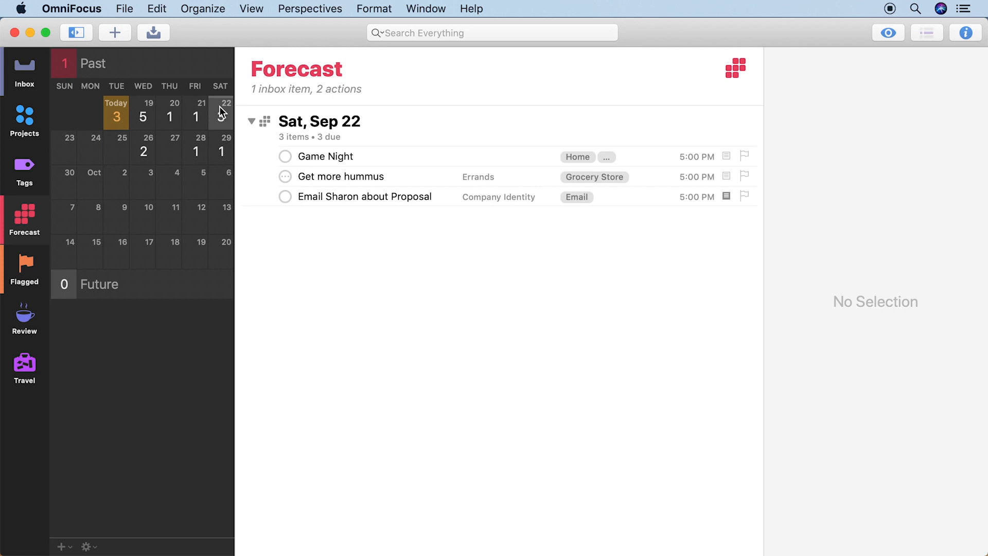
mouse_move(286, 201)
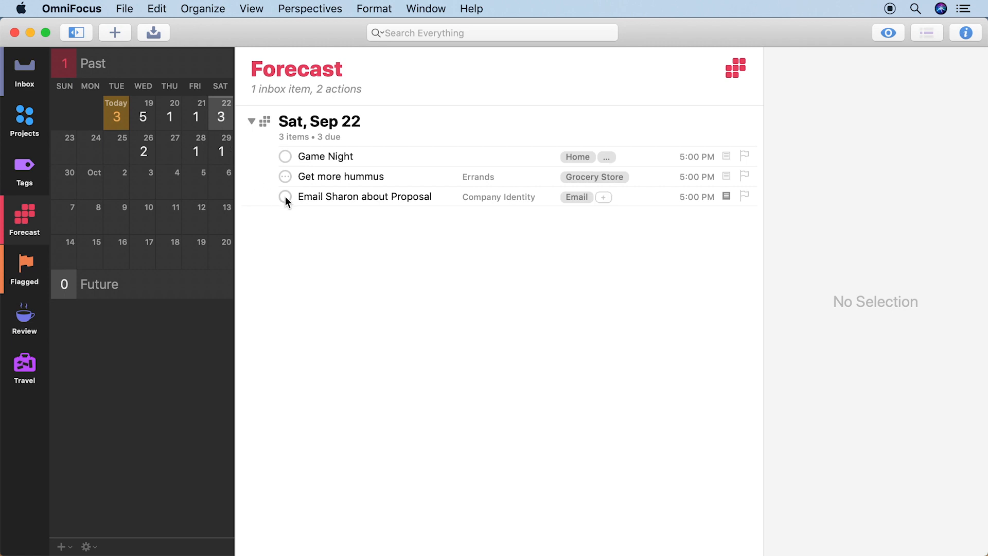
click(284, 197)
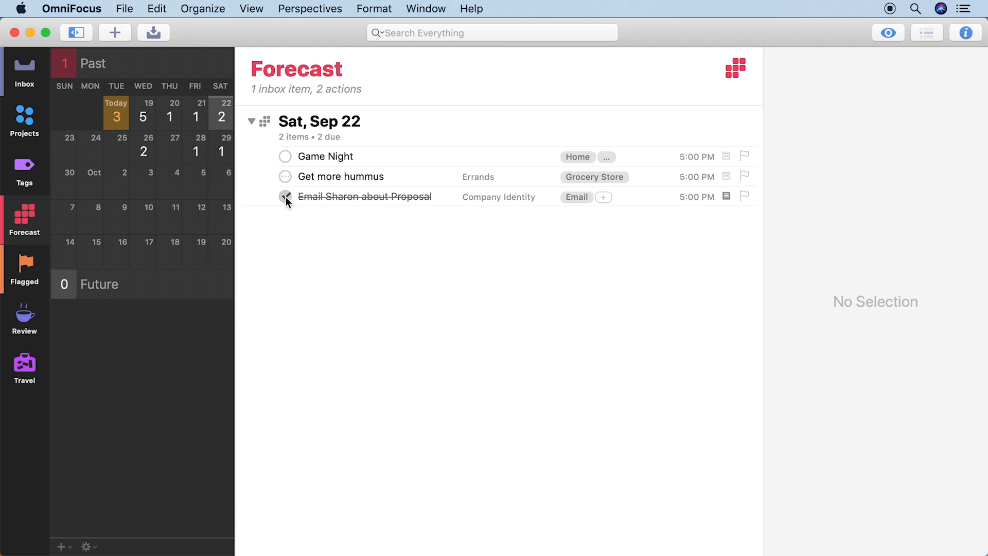
click(285, 196)
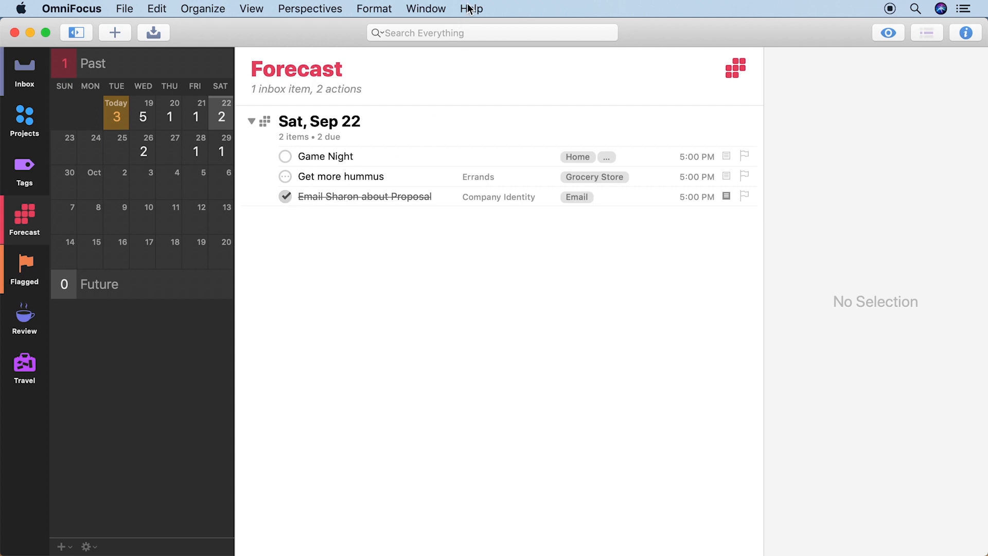
- Open OmniFocus Help from the Help menu to its Contents page
click(471, 9)
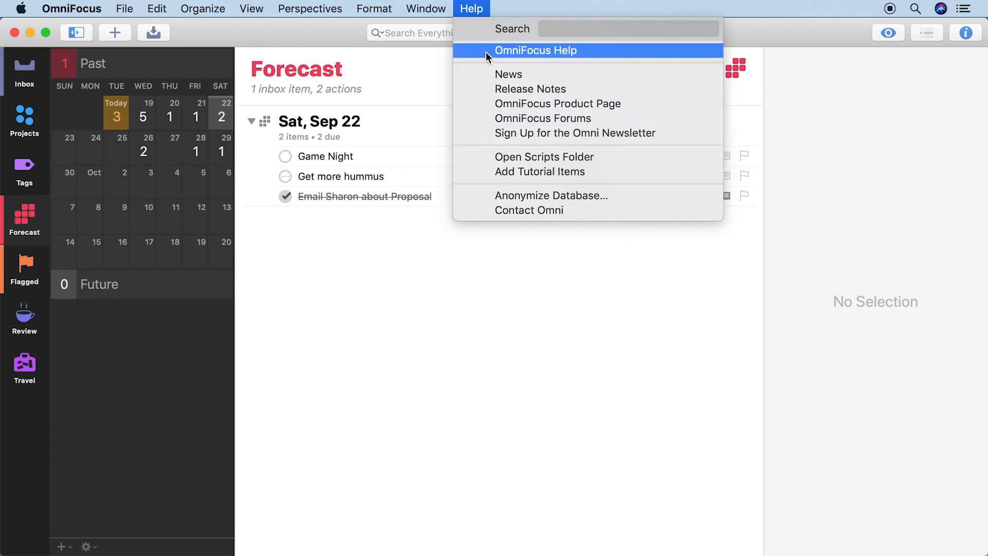
click(535, 50)
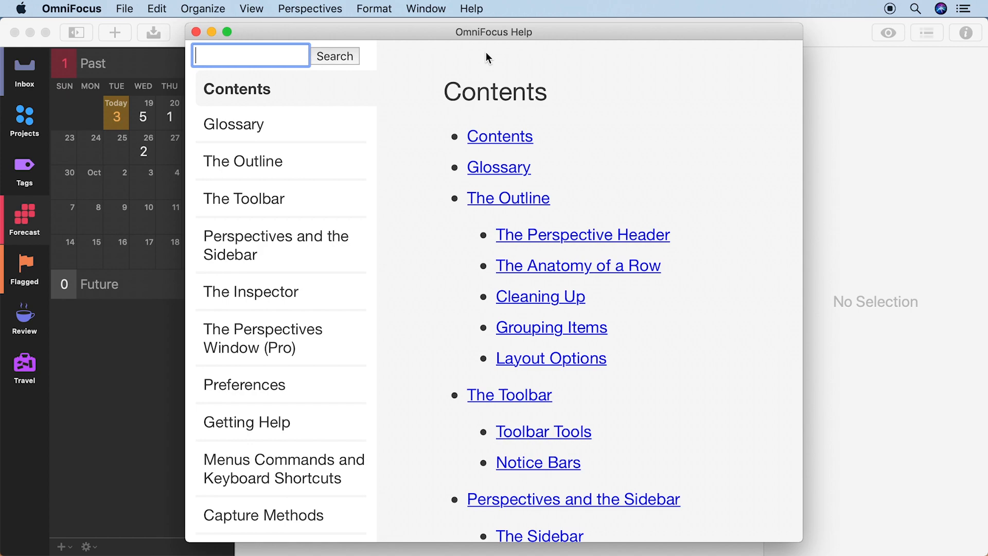